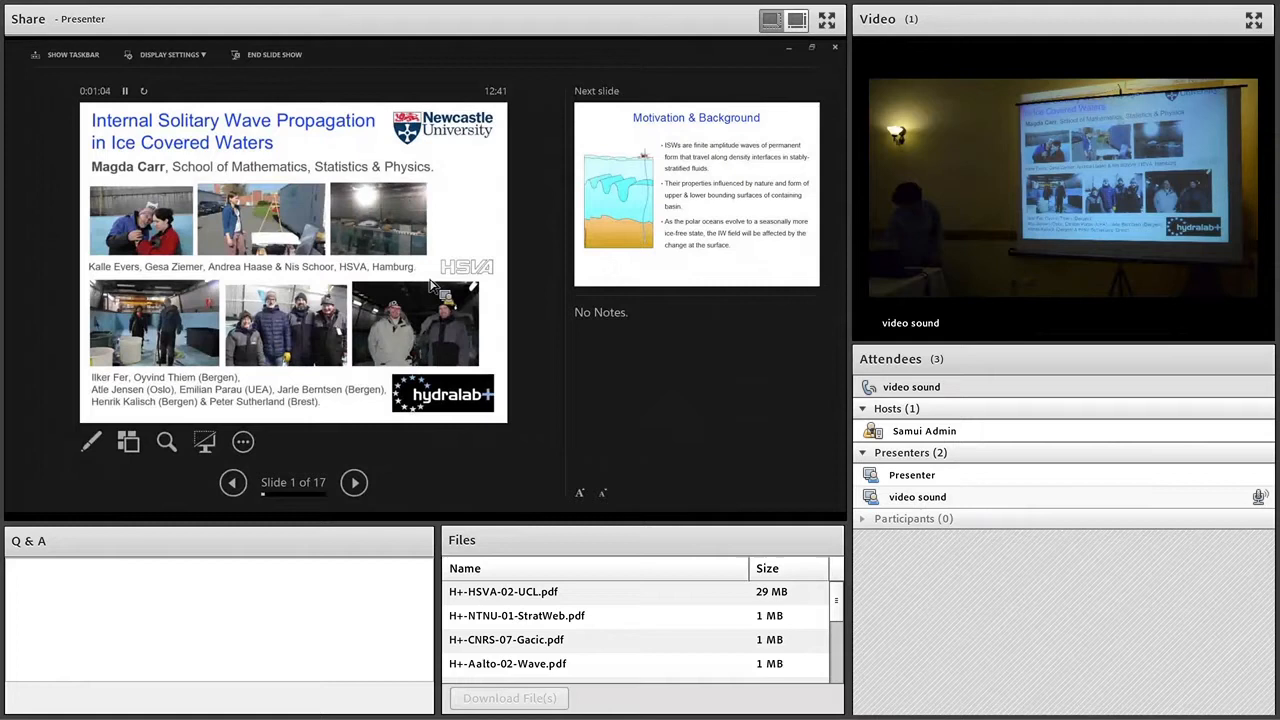
# Advance the presentation from the title slide to slide 2, Motivation & Background.
pyautogui.click(354, 482)
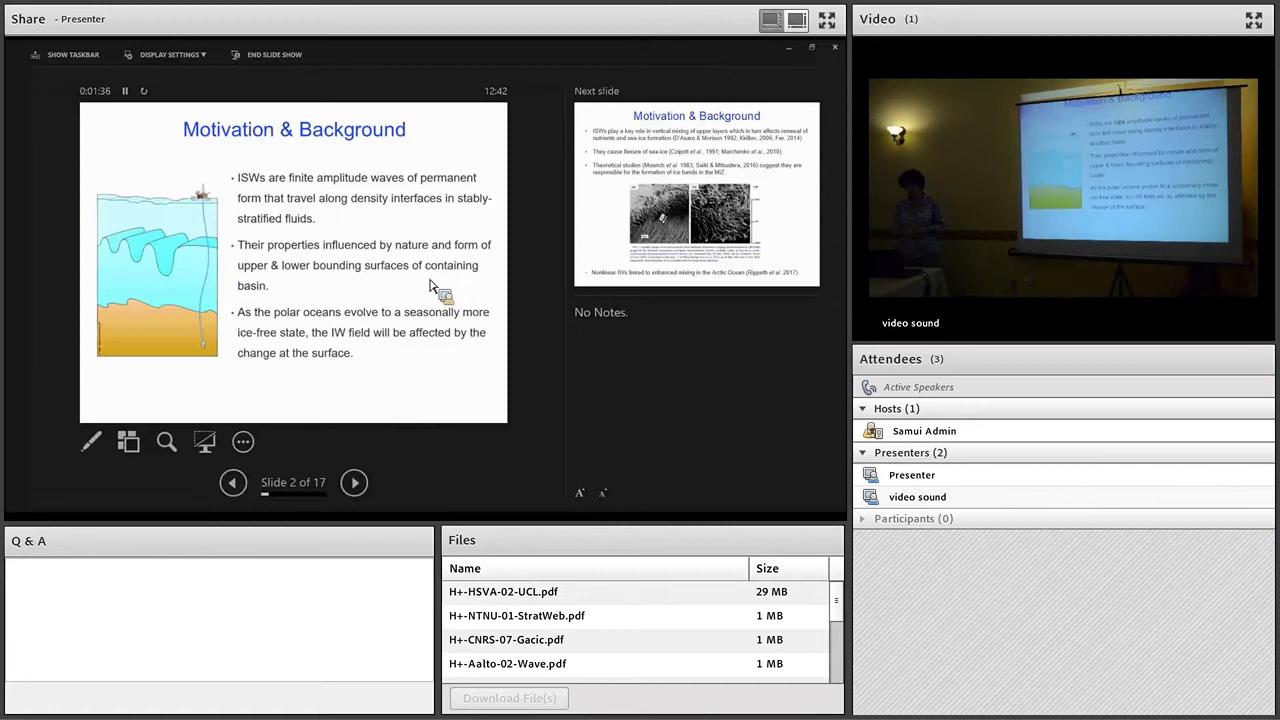
# Advance to slide 3, the satellite-image slide on ISWs and sea-ice mixing.
pyautogui.click(354, 482)
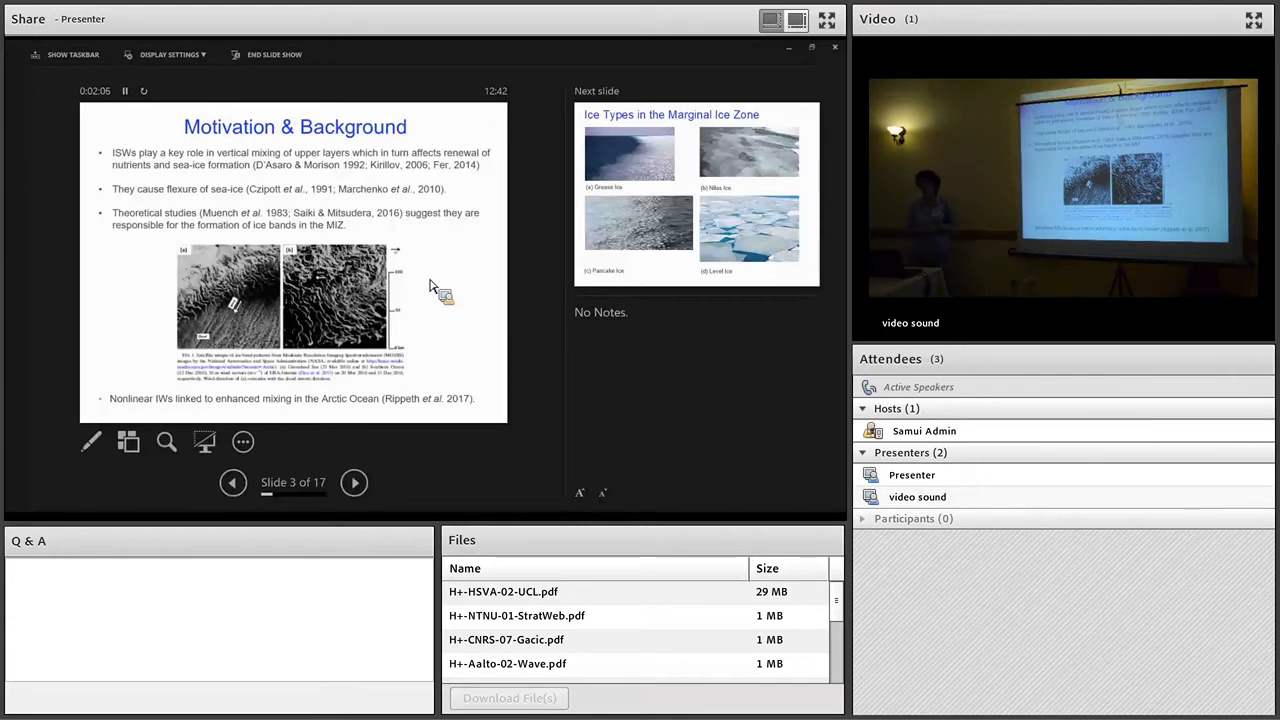
# Advance to slide 4 showing grease, nilas, pancake and level ice types.
pyautogui.click(354, 482)
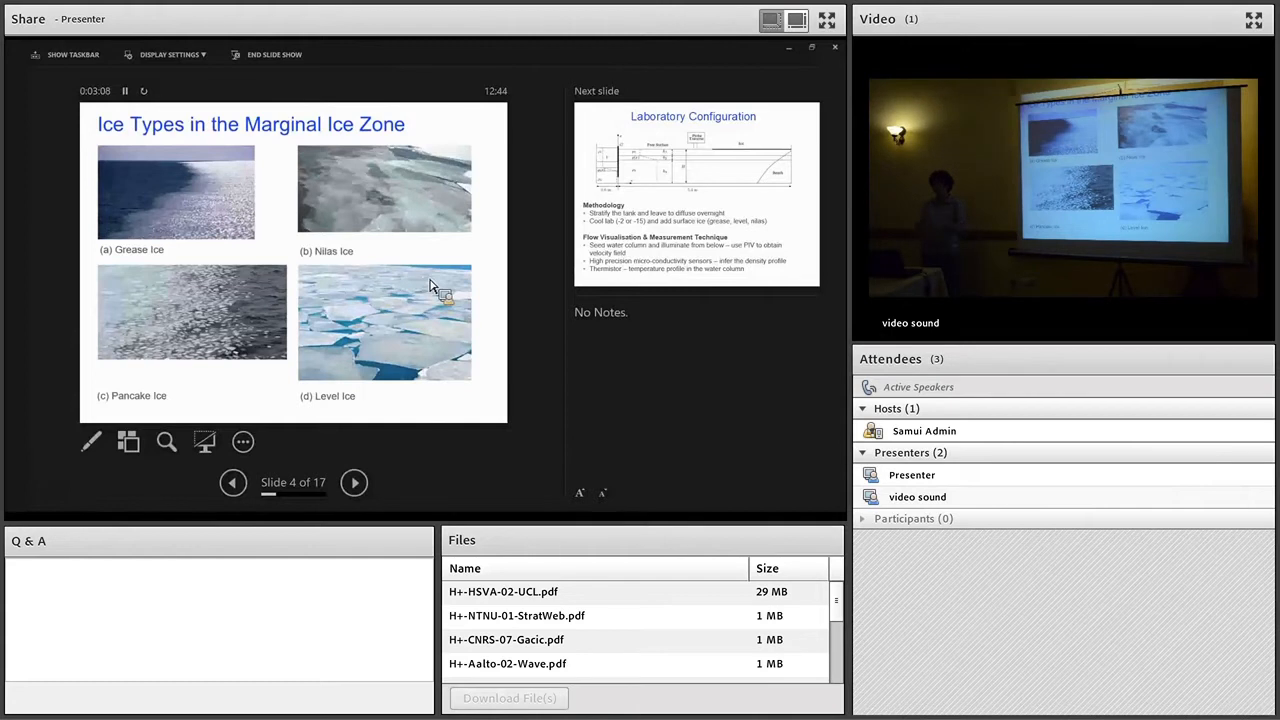
# Advance to slide 5 on methodology and flow measurement techniques.
pyautogui.click(354, 482)
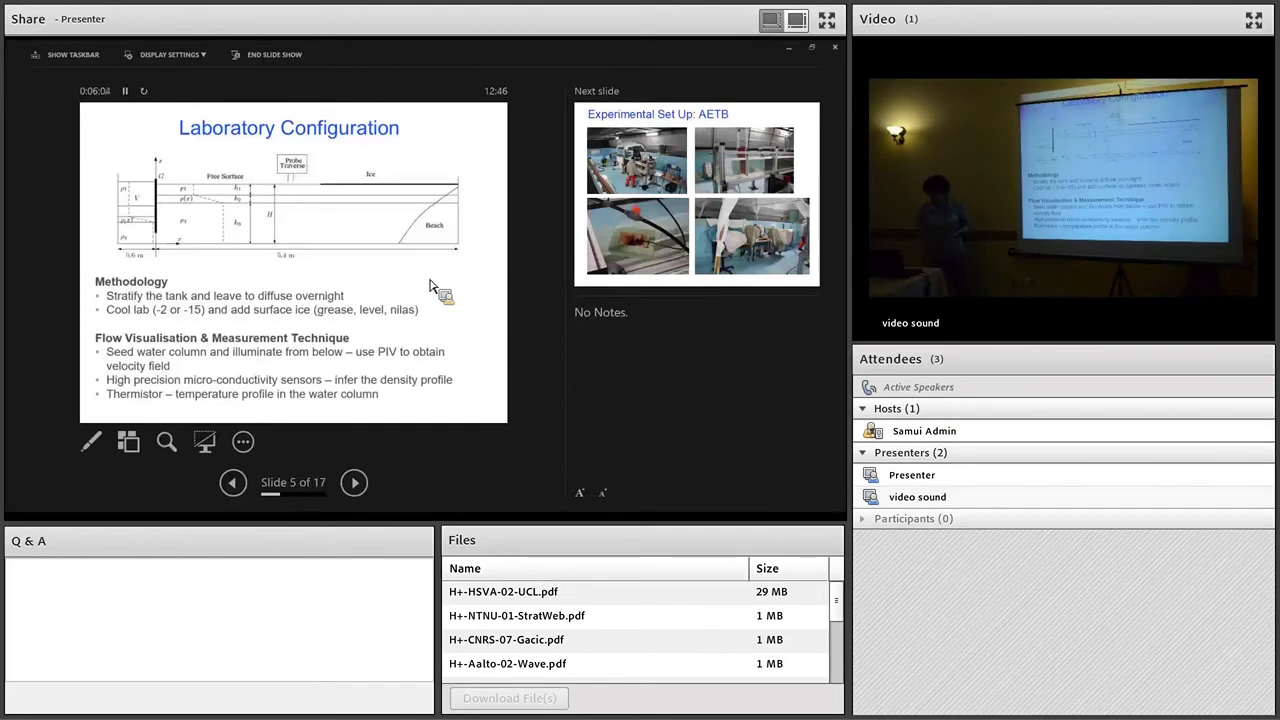
# Advance to slide 6, Experimental Set Up: AETB, with four lab photos.
pyautogui.click(354, 482)
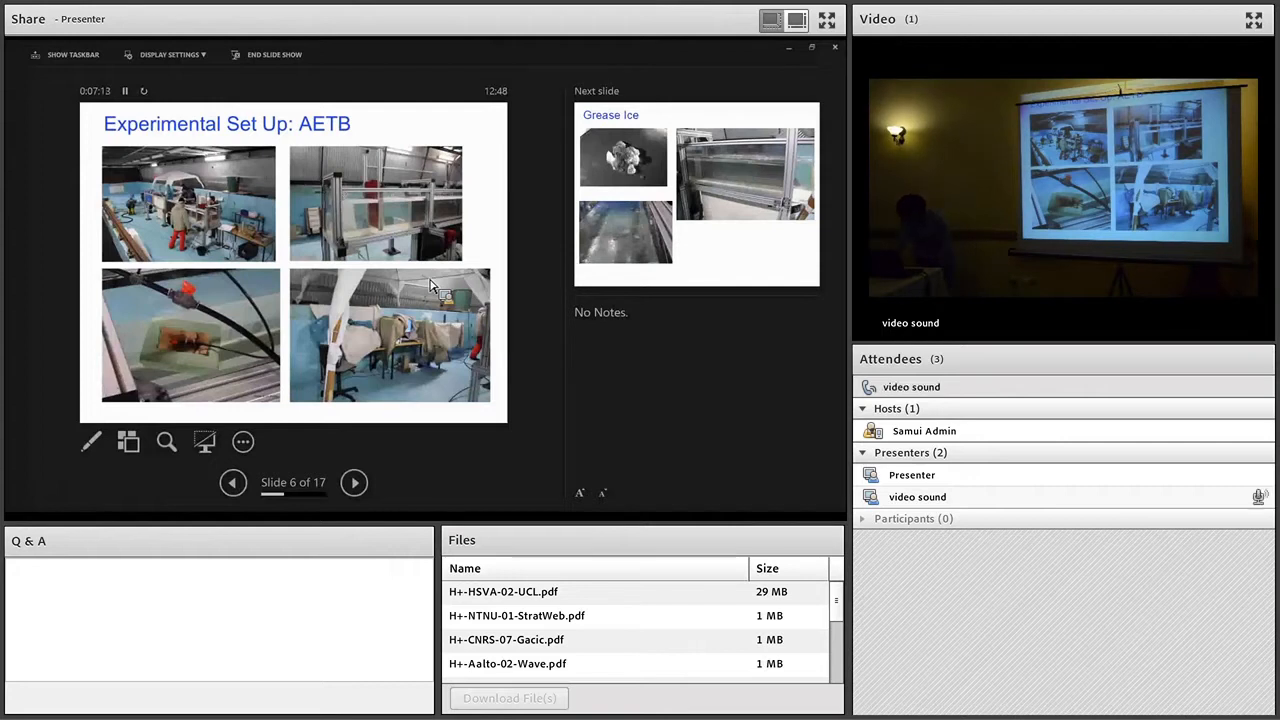
# Advance to slide 7, Grease Ice, with three photos of tank ice.
pyautogui.click(354, 482)
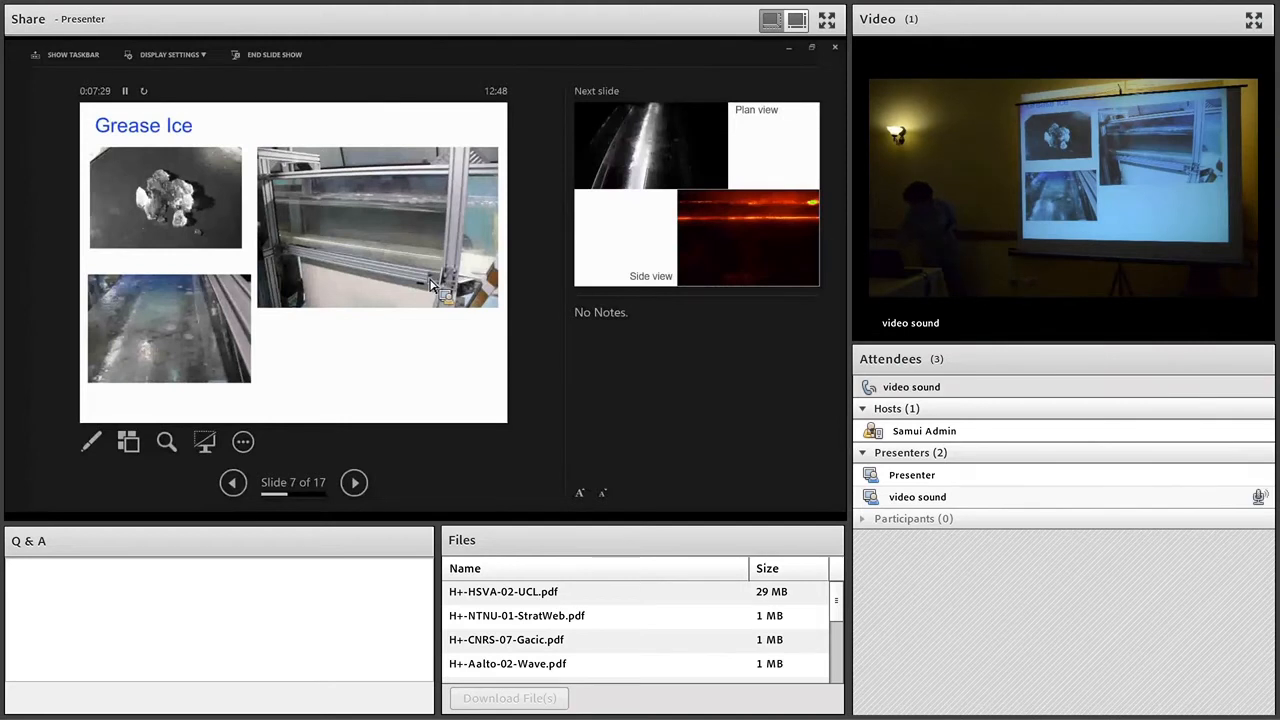
# Advance to slide 8 with plan-view and side-view experiment images.
pyautogui.click(354, 482)
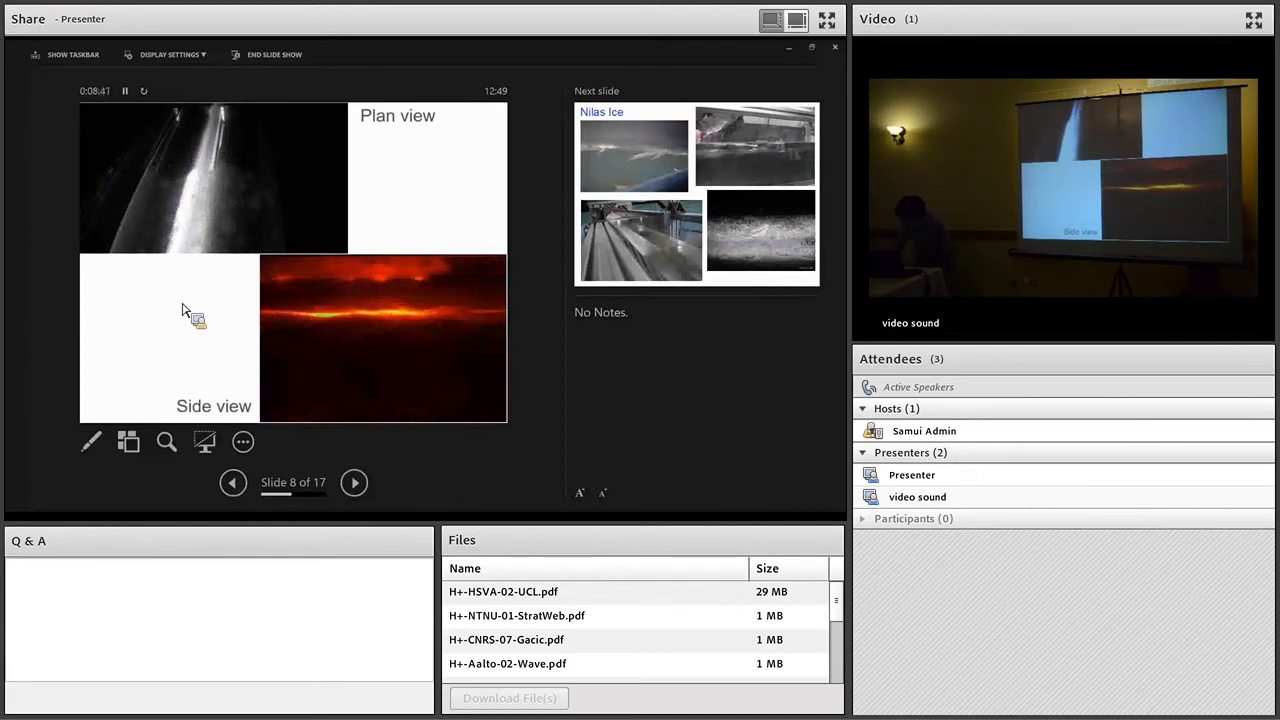
# Advance to slide 9, Nilas Ice, with four tank photos.
pyautogui.click(354, 482)
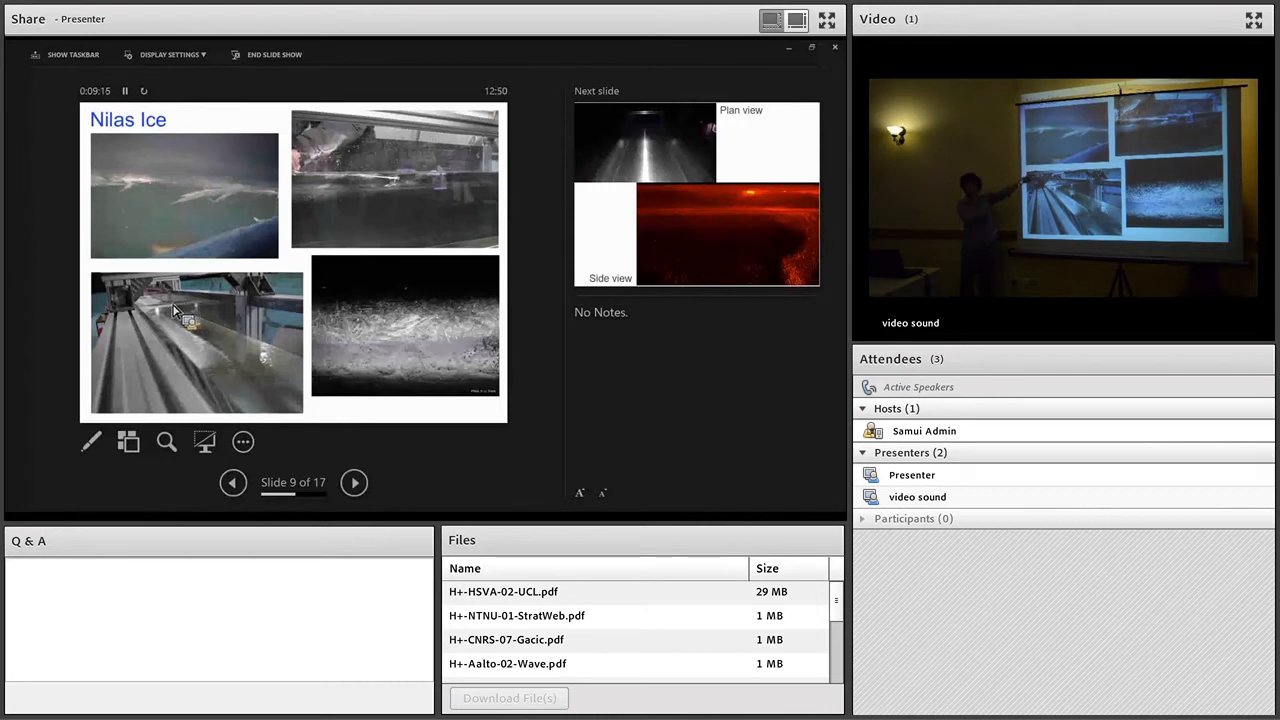
# Advance to slide 10, the second plan-view and side-view image pair.
pyautogui.click(354, 482)
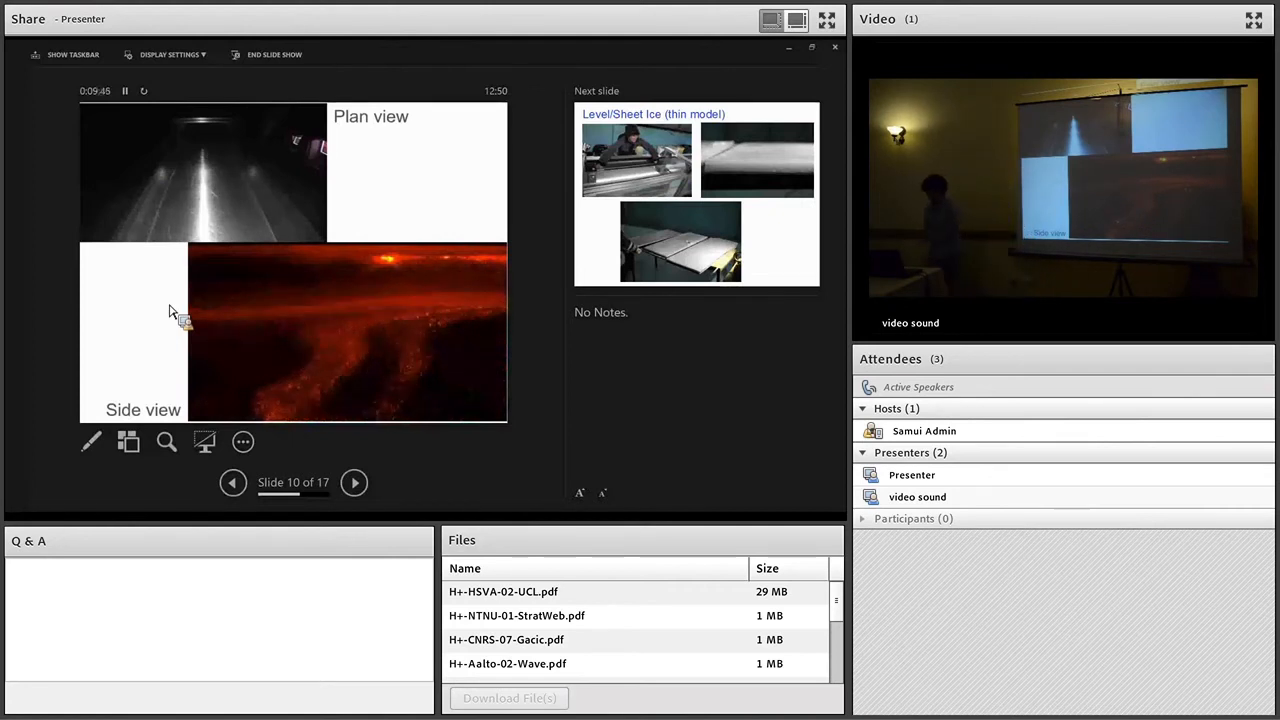
# Advance through thin-model slide 11 to slide 12, Level/Sheet Ice (thick model).
pyautogui.click(354, 482)
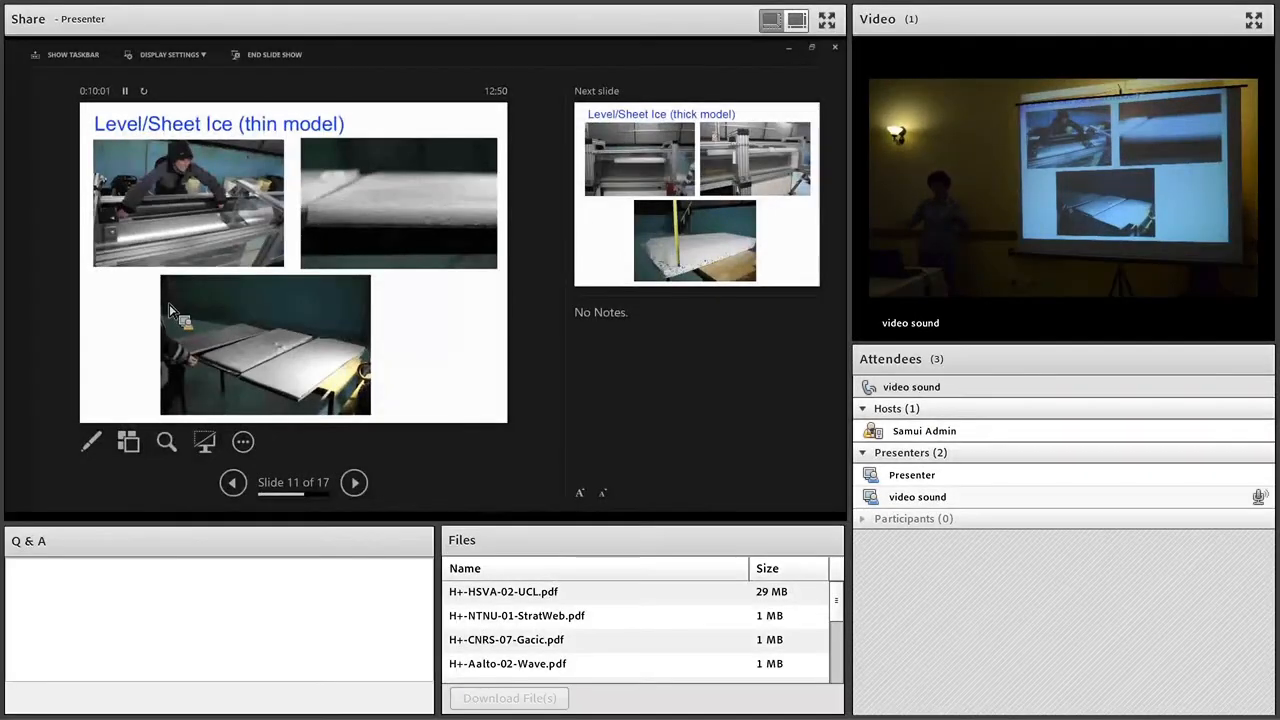
pyautogui.click(354, 482)
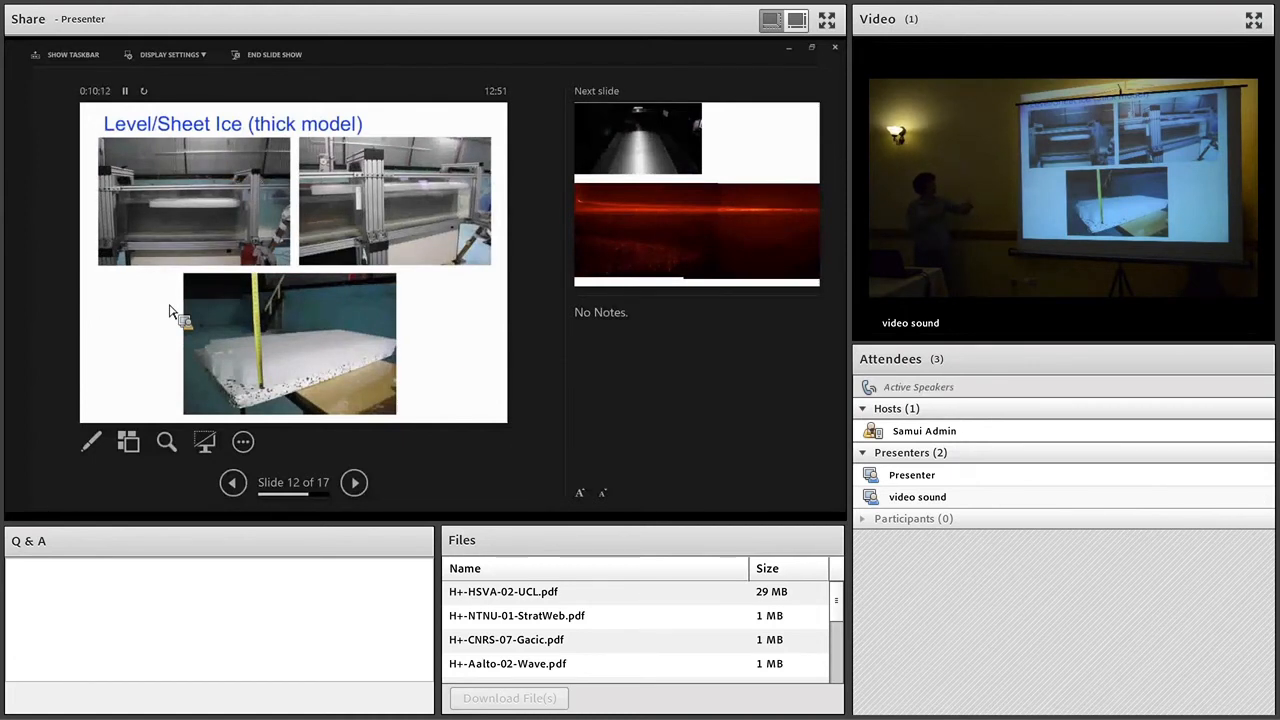
# Advance the slide show past the floe imagery slide to slide 14, Time Series Results.
pyautogui.click(354, 482)
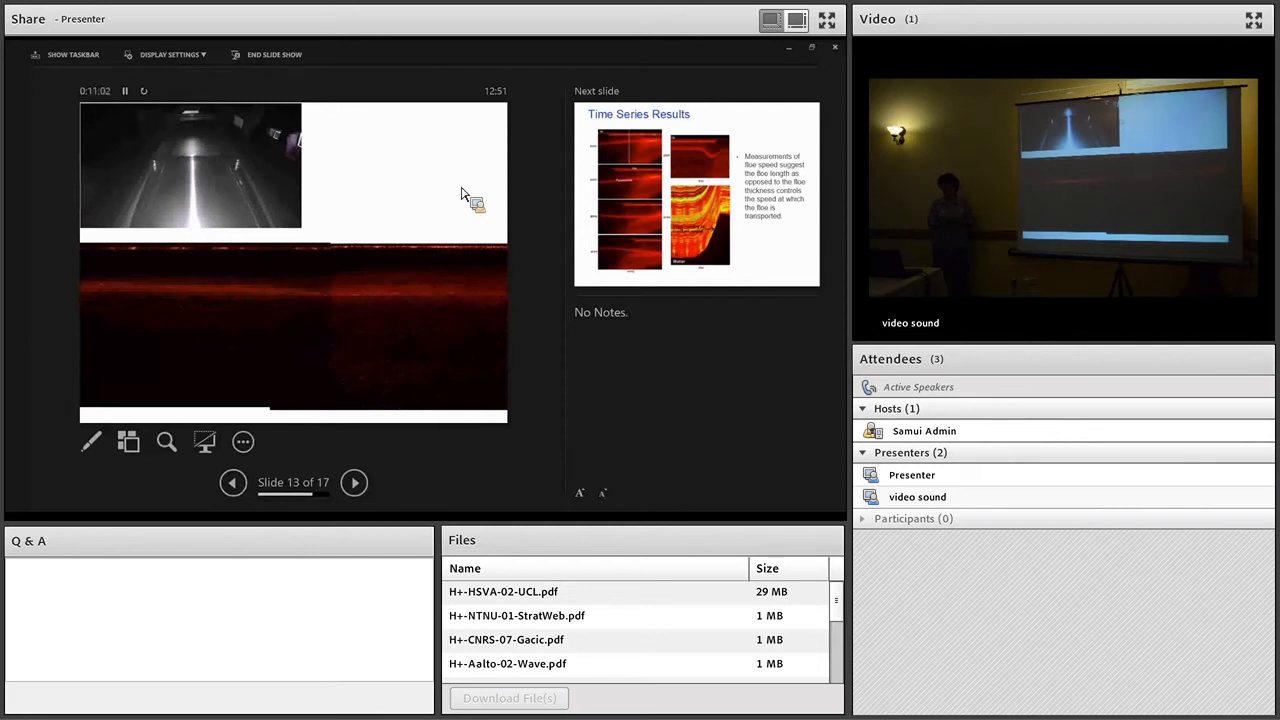
pyautogui.click(354, 482)
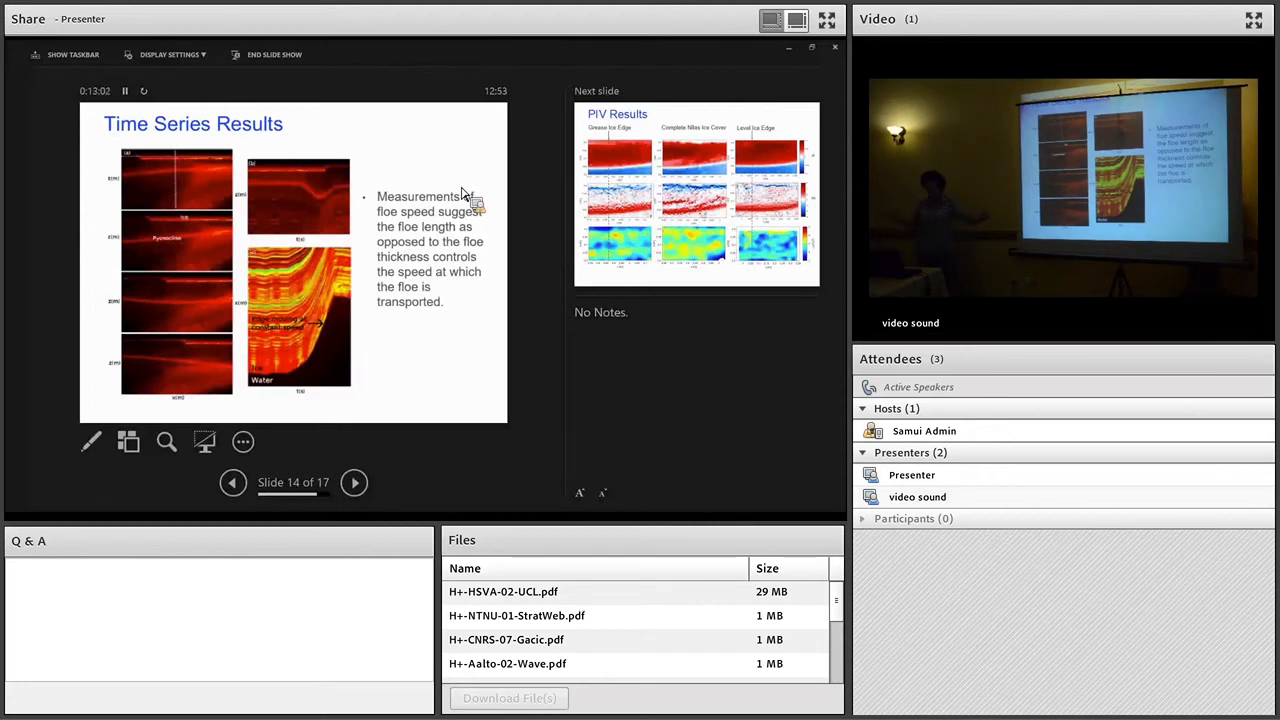
# Advance to slide 15, PIV Results, comparing grease ice, nilas and level ice edges.
pyautogui.click(354, 482)
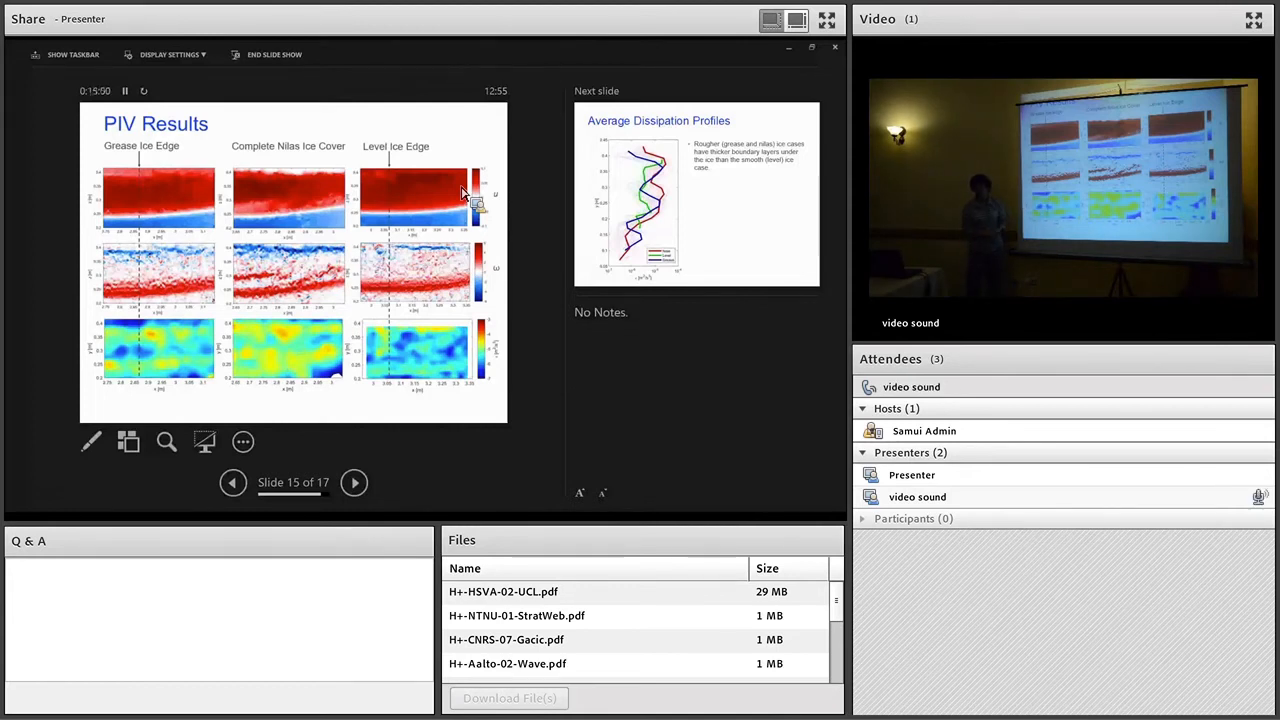
# Advance to slide 16, Average Dissipation Profiles.
pyautogui.click(354, 482)
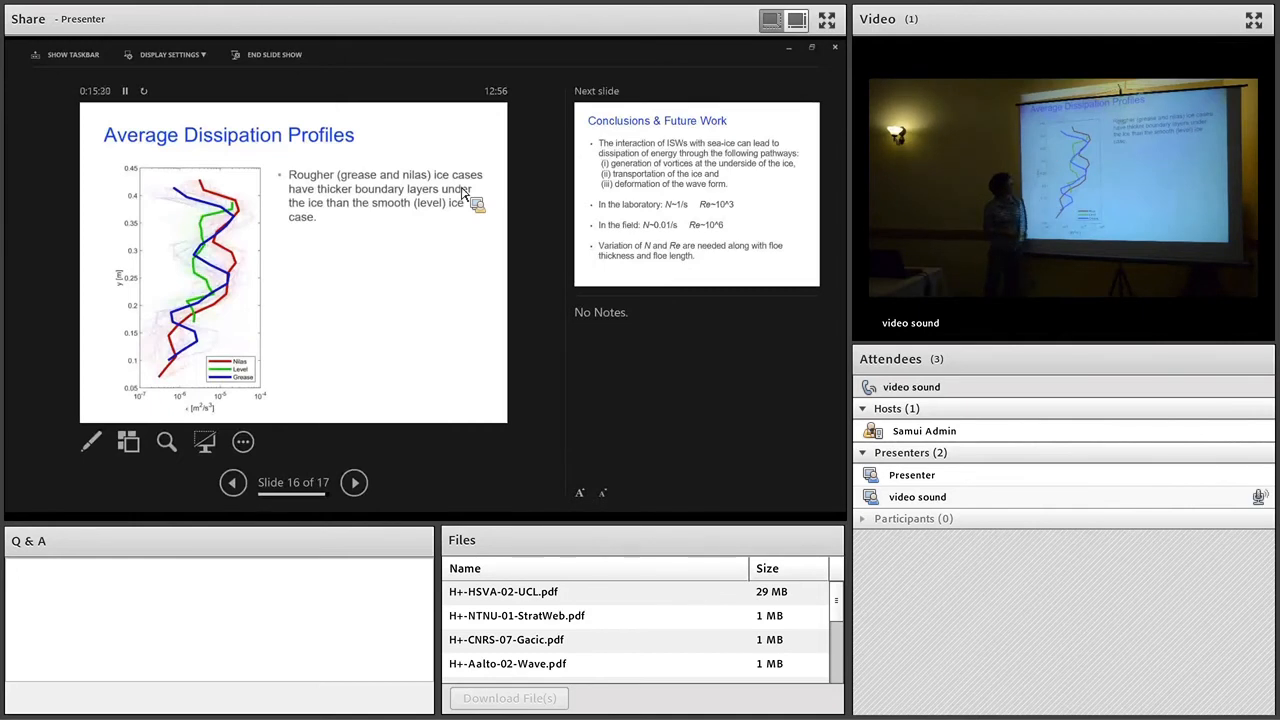
# Advance to the final slide 17, Conclusions & Future Work.
pyautogui.click(354, 482)
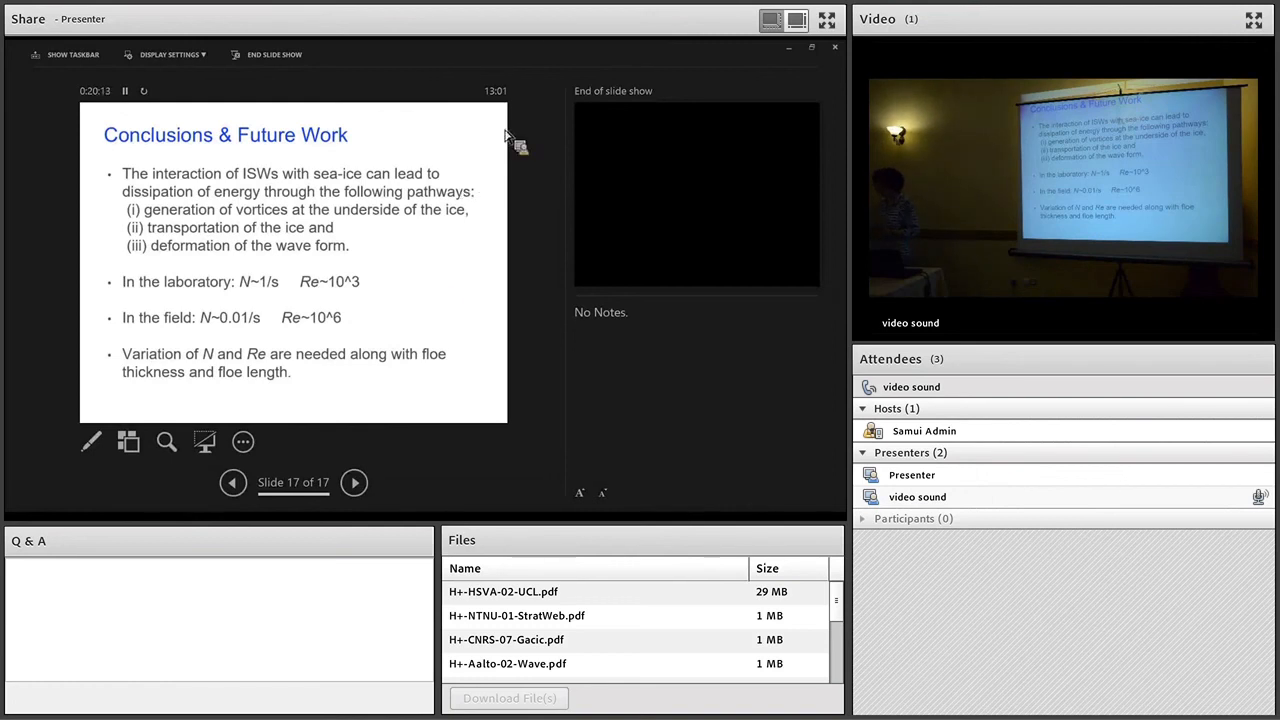
# End the slide show, returning PowerPoint to its editing view on the title slide.
pyautogui.click(268, 54)
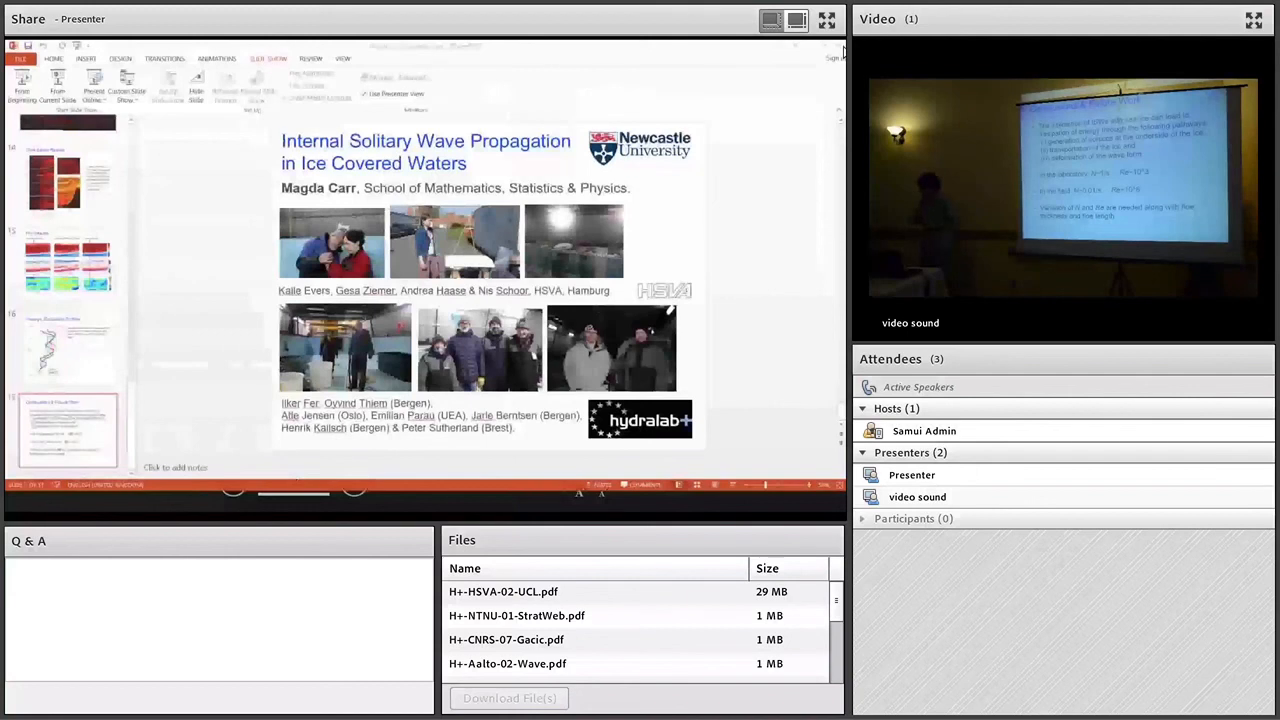